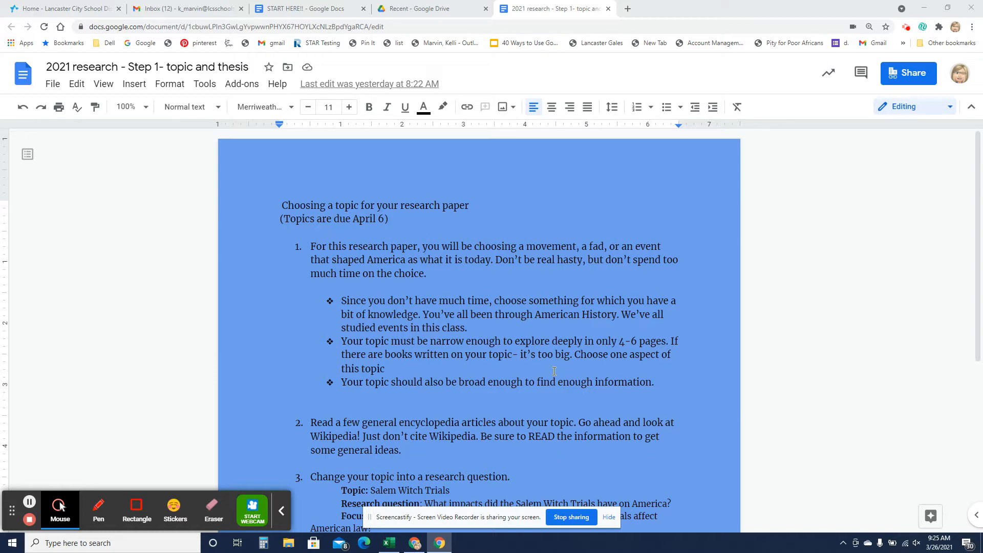
mouse_move(471, 17)
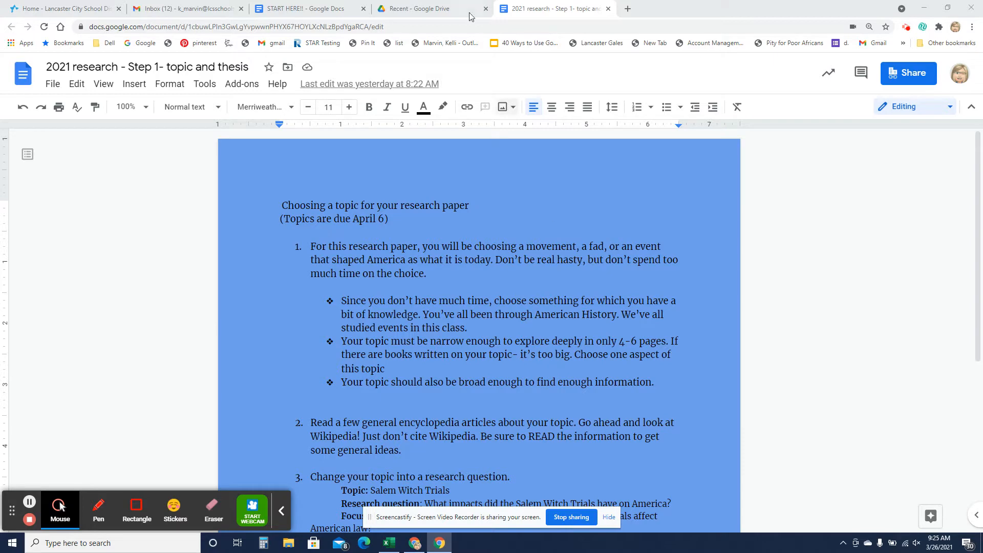
Open the Research Paper -grades document from Recent files in Google Drive
click(414, 8)
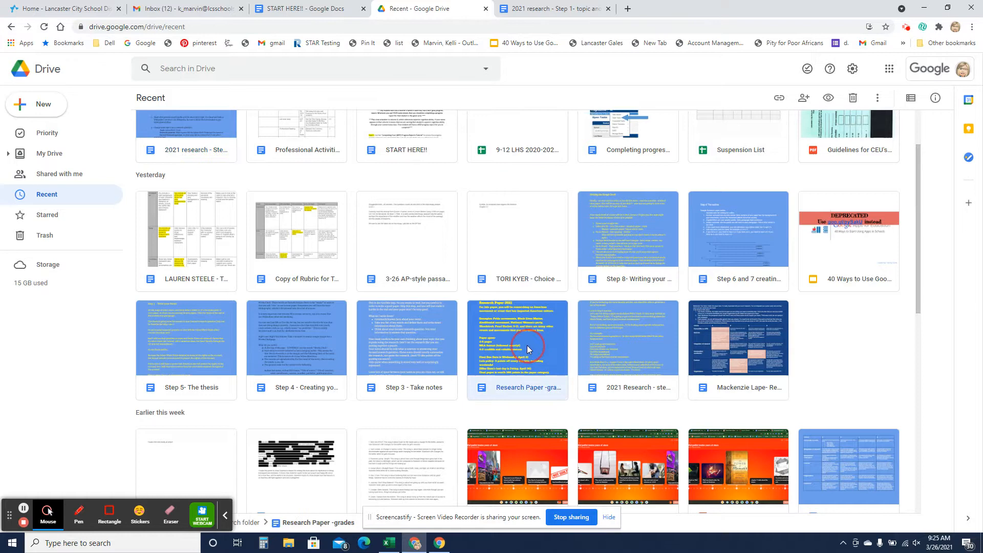
double_click(516, 338)
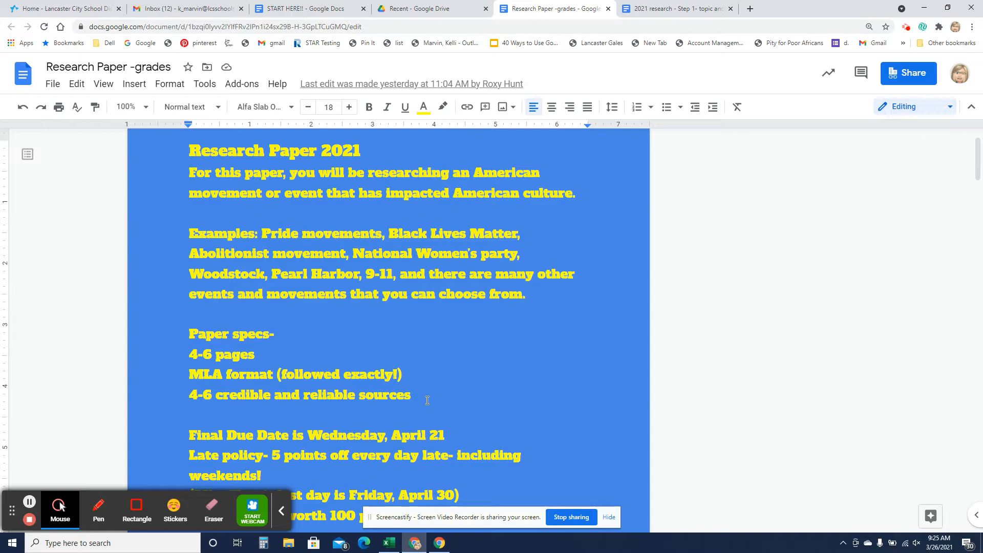
mouse_move(252, 509)
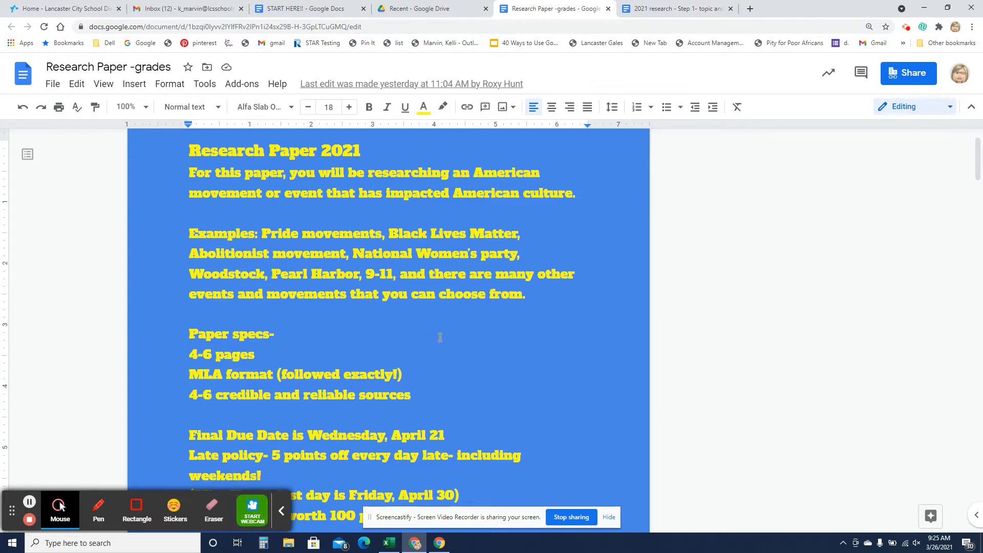
mouse_move(274, 356)
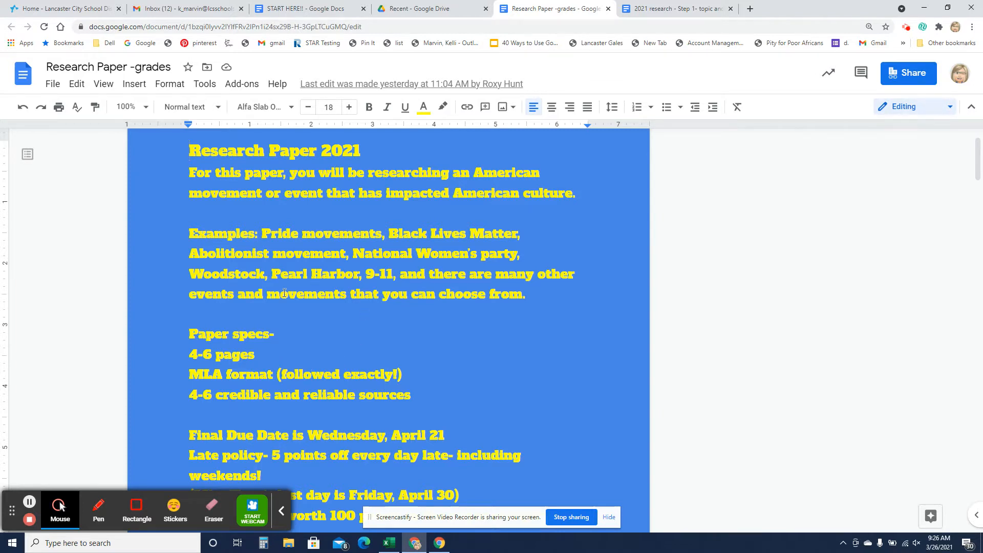
mouse_move(292, 389)
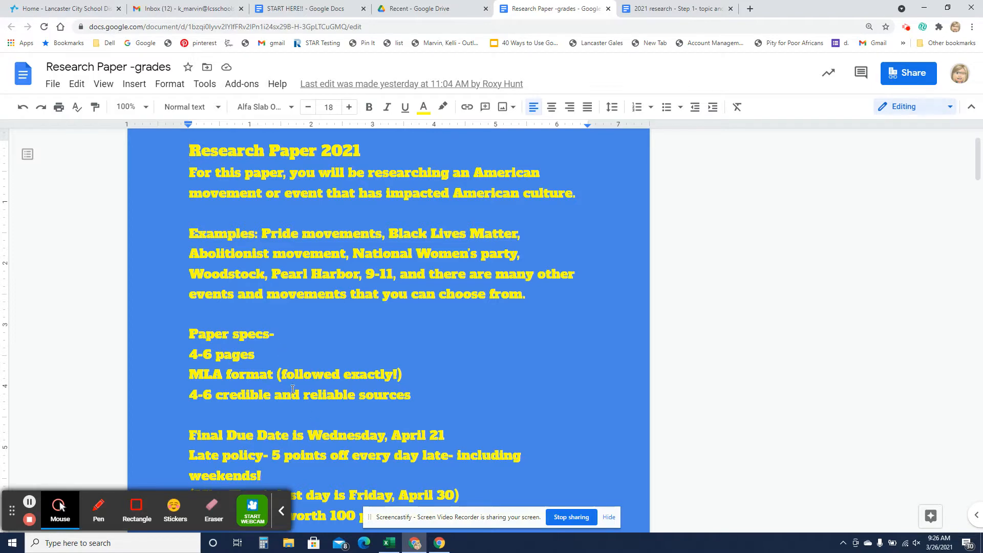
scroll(down, 3)
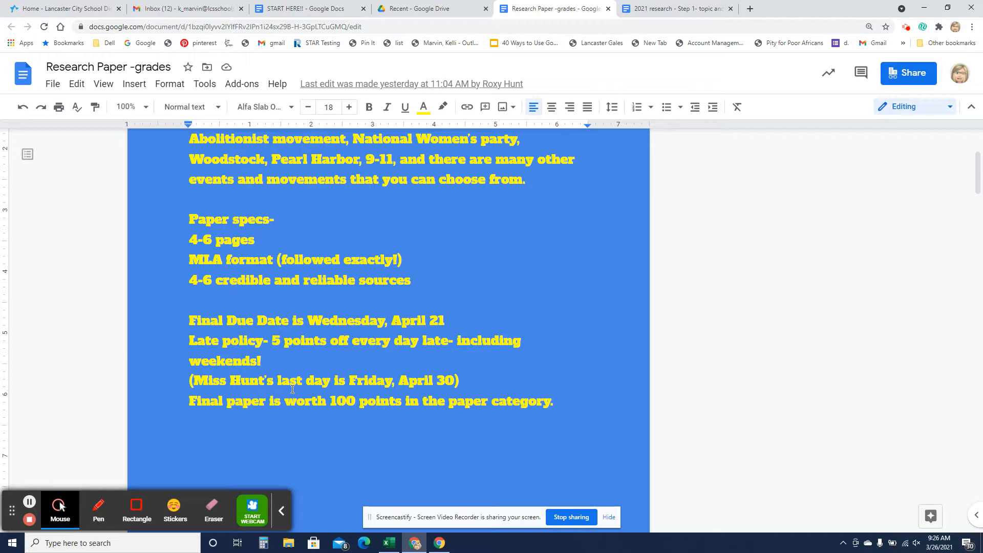
mouse_move(307, 412)
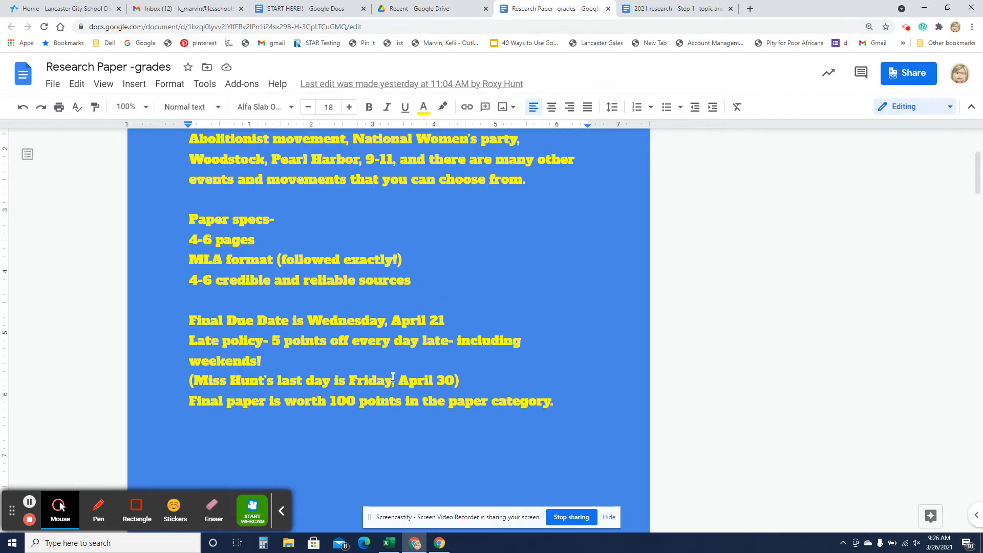
scroll(down, 3)
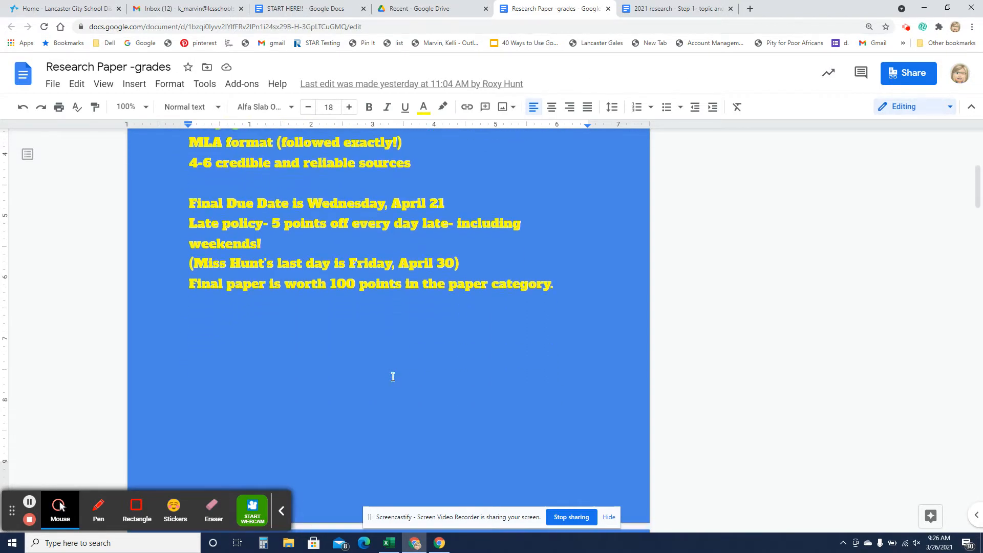
scroll(down, 3)
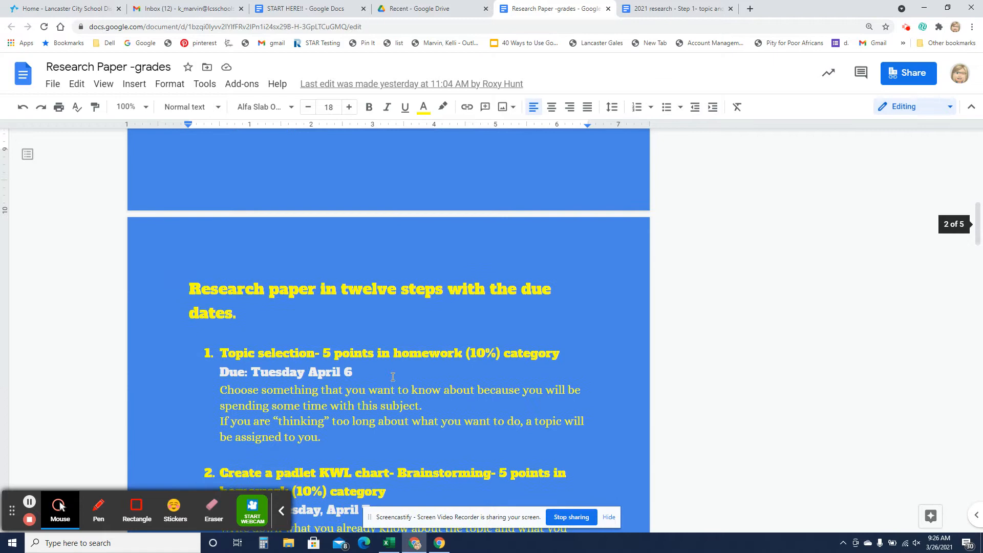
scroll(down, 3)
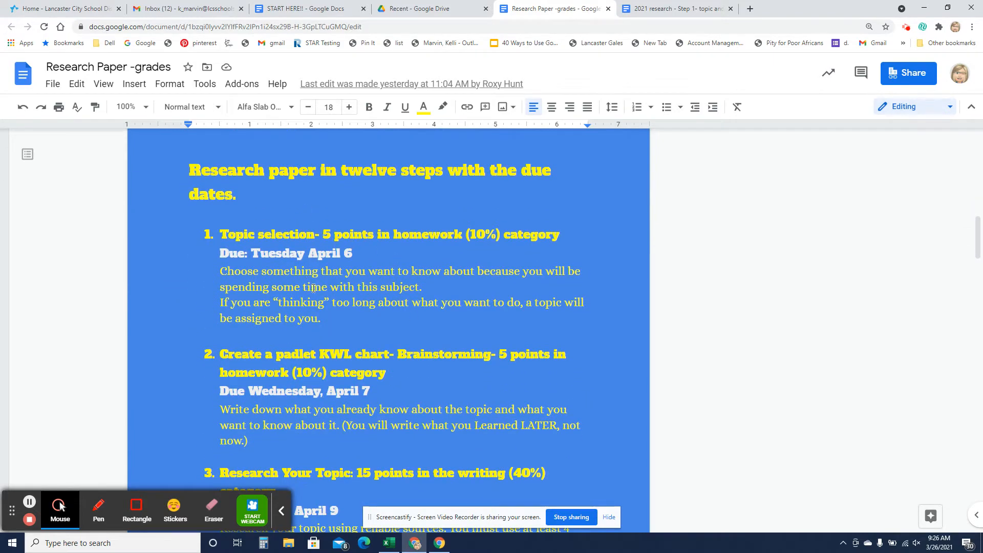
mouse_move(315, 289)
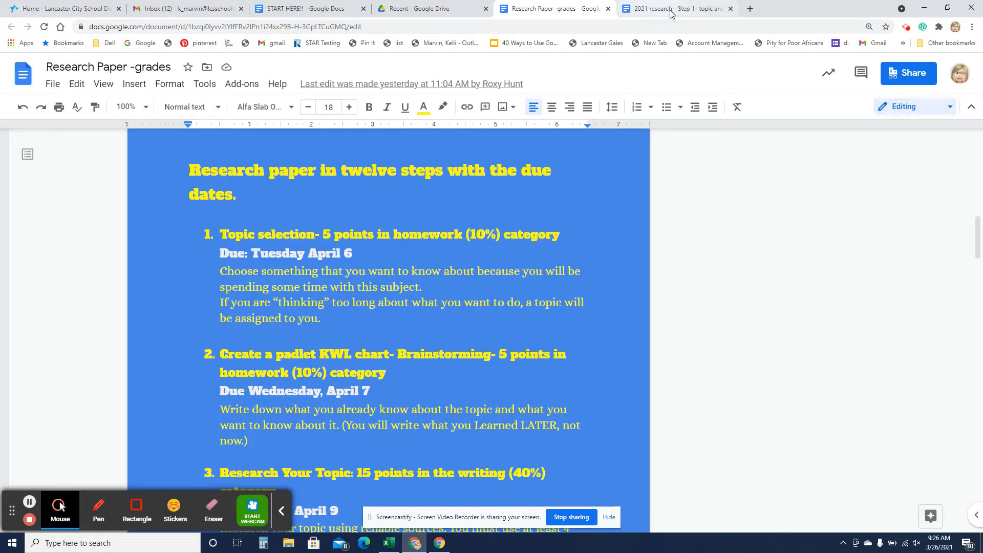
click(676, 8)
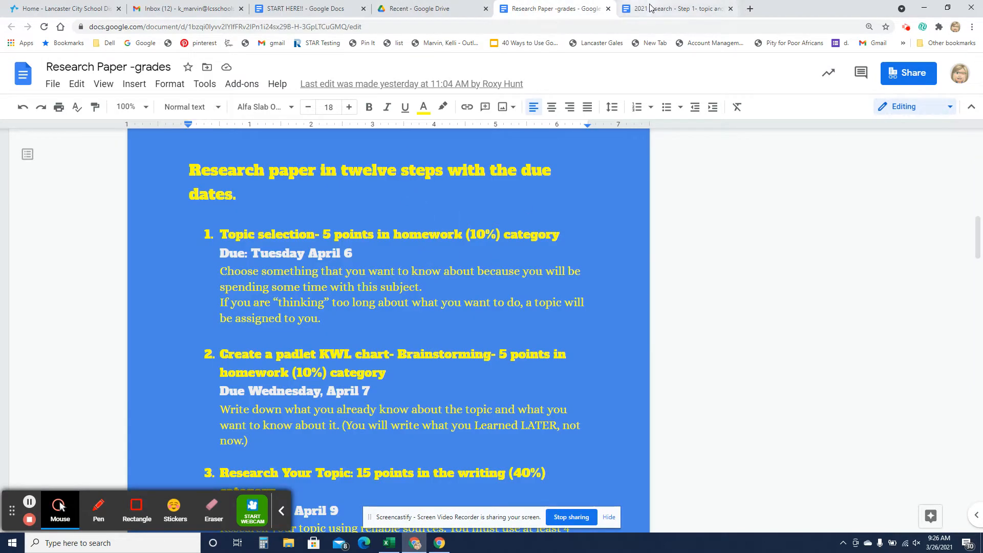
Show the 2021 research - Step 1 document and scroll through its topic instructions
click(674, 8)
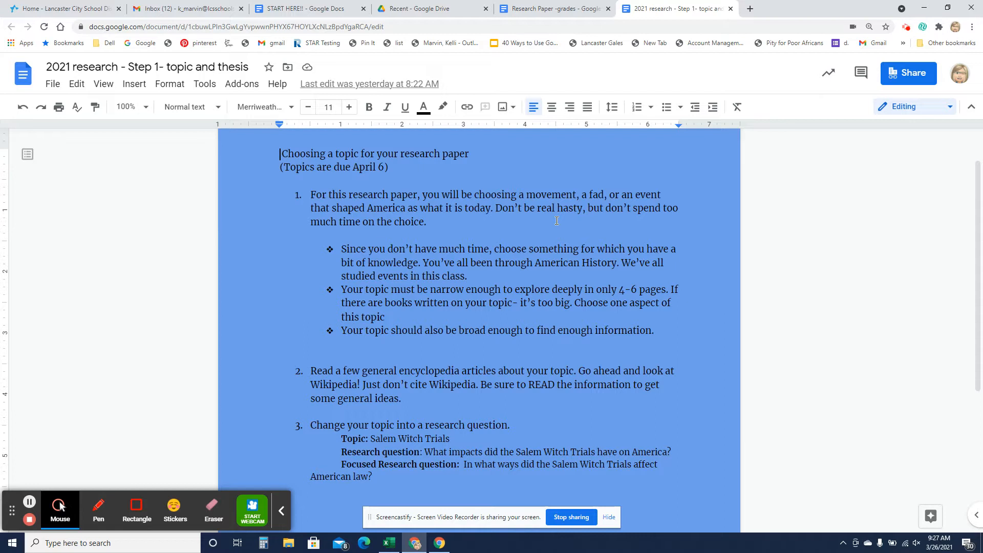
mouse_move(561, 129)
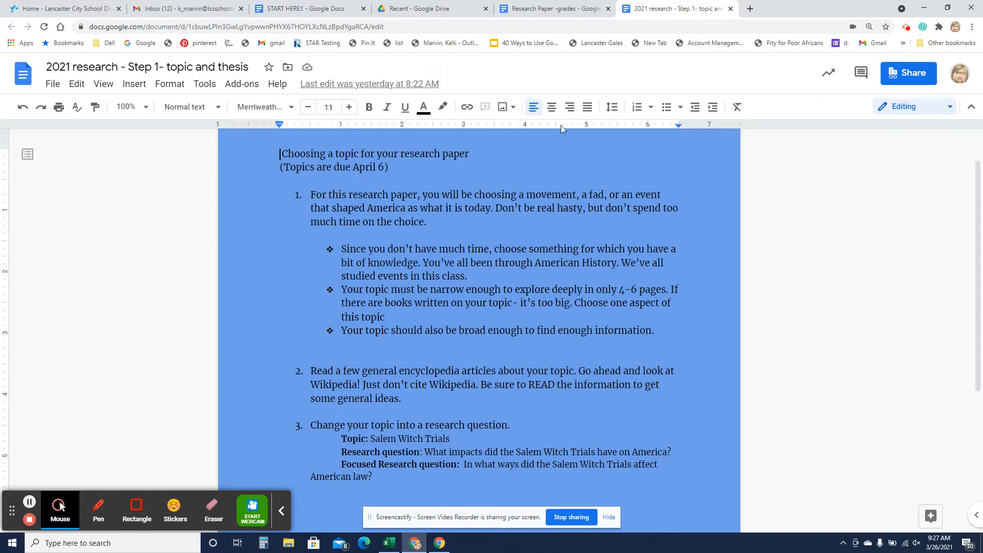
mouse_move(501, 239)
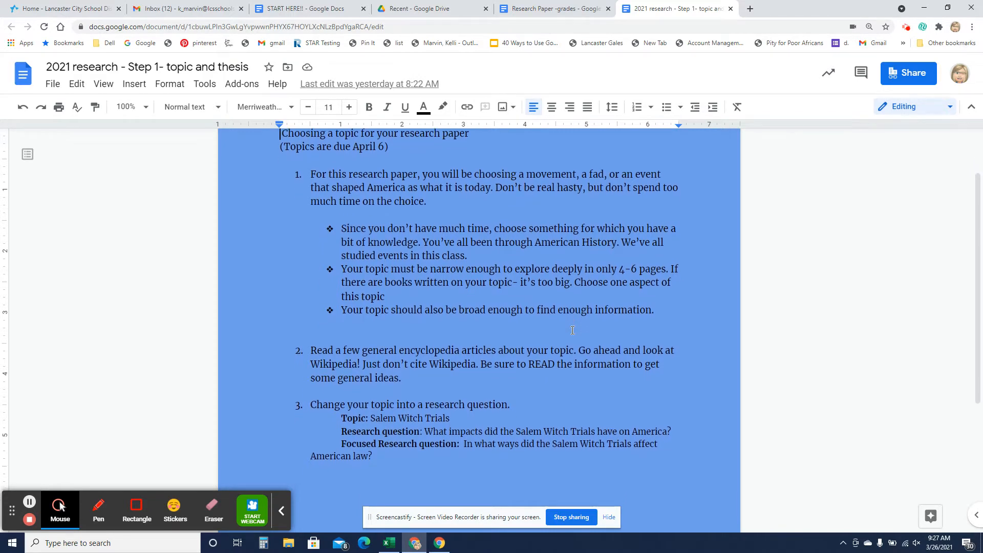
scroll(down, 3)
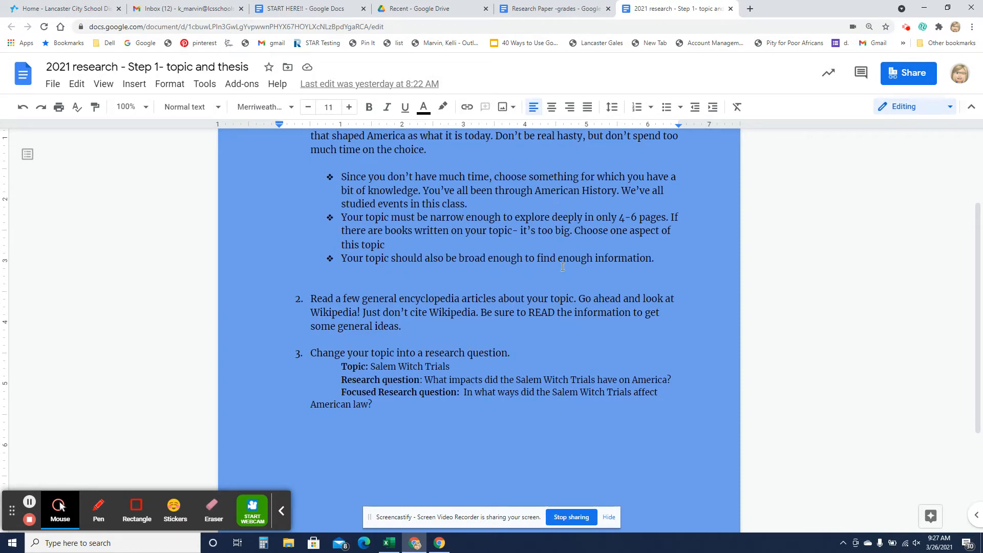
mouse_move(336, 298)
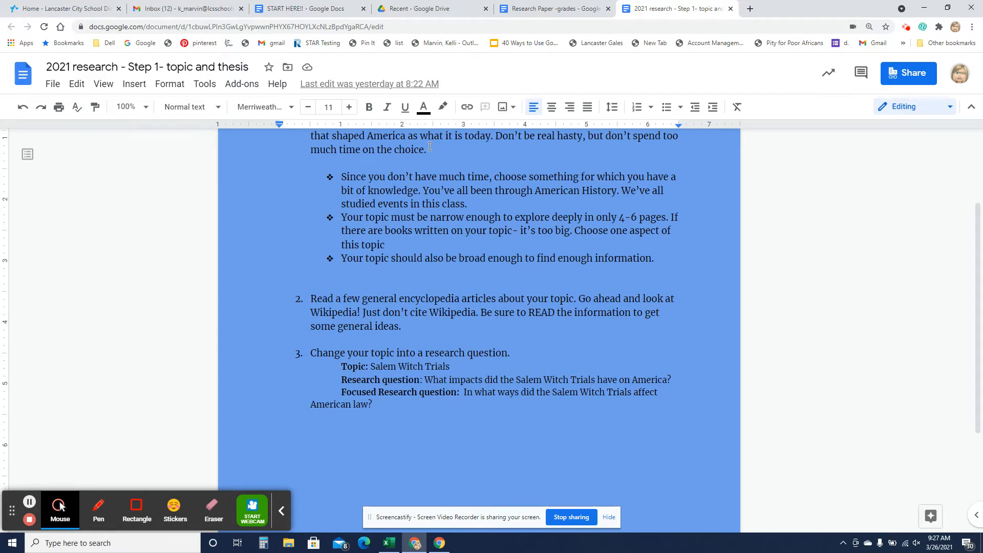
click(424, 107)
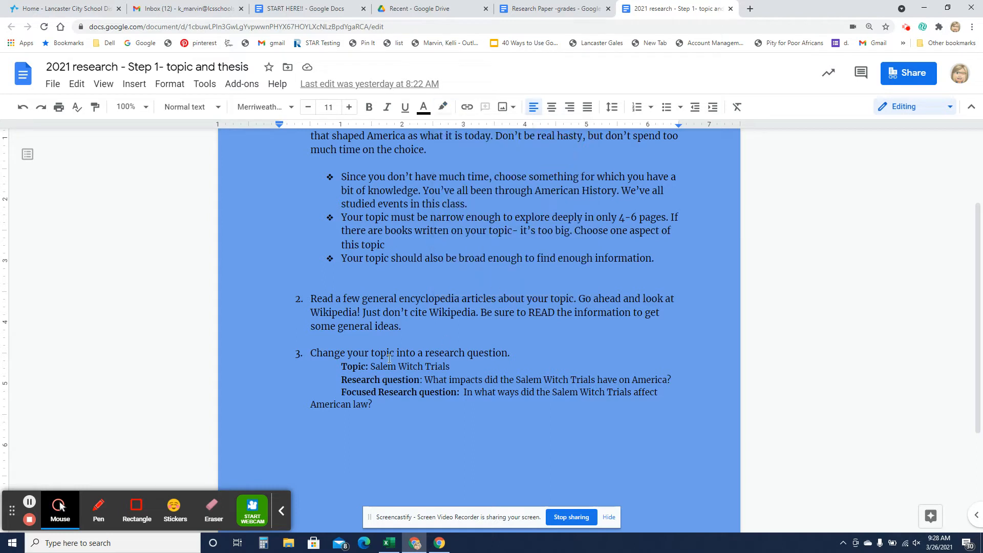
Highlight the step 2 paragraph about encyclopedia articles and Wikipedia in a colour
click(406, 313)
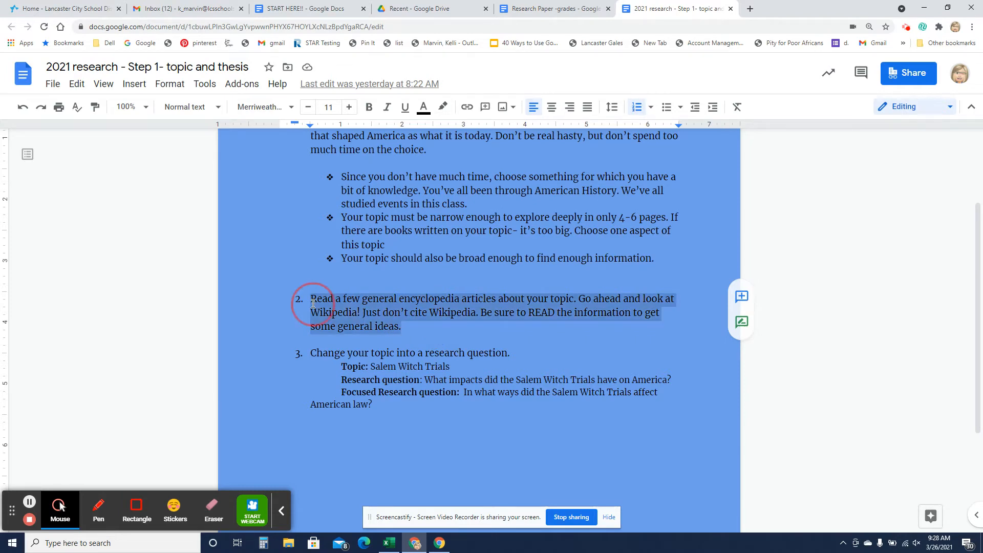
click(424, 106)
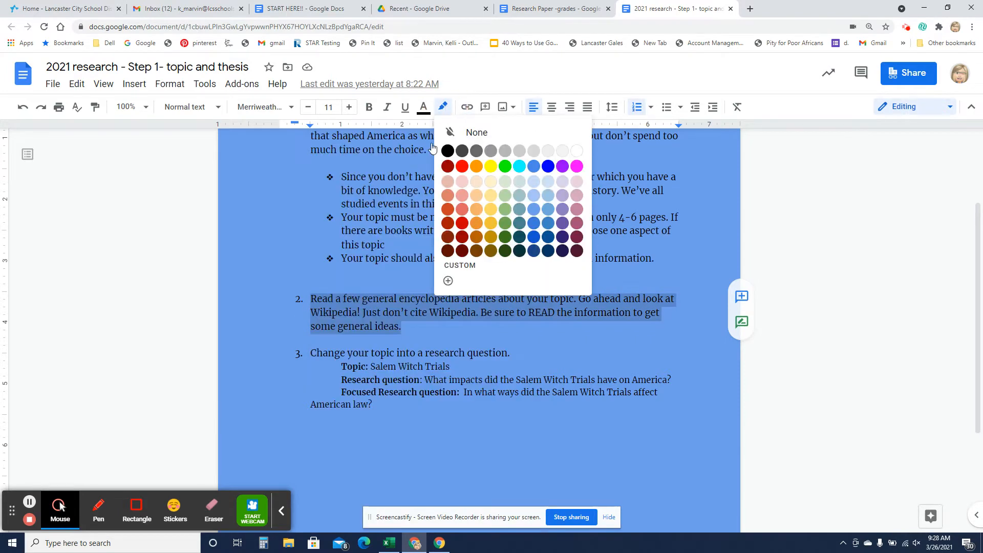
click(477, 133)
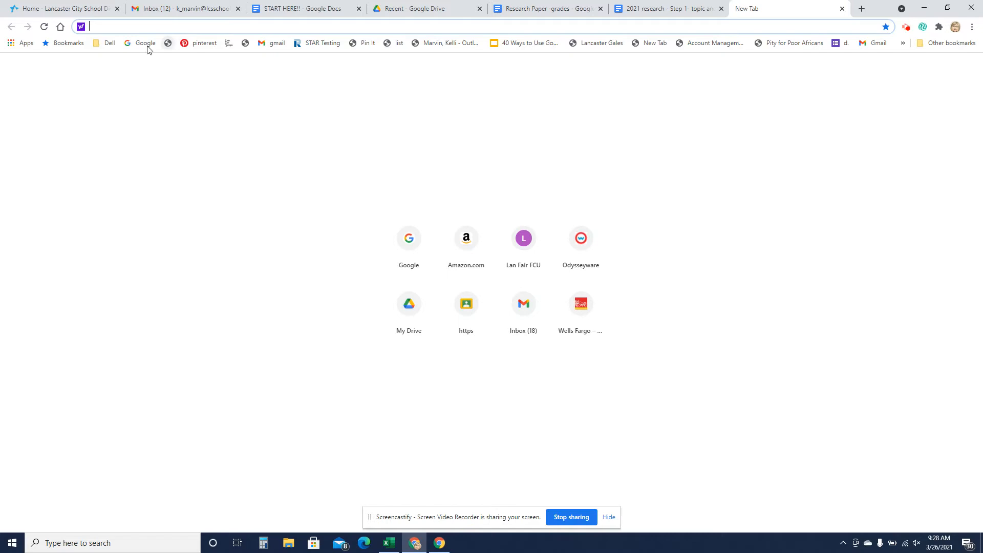
Search Google for 'Wikipedia roller skating culture'
text(Wi)
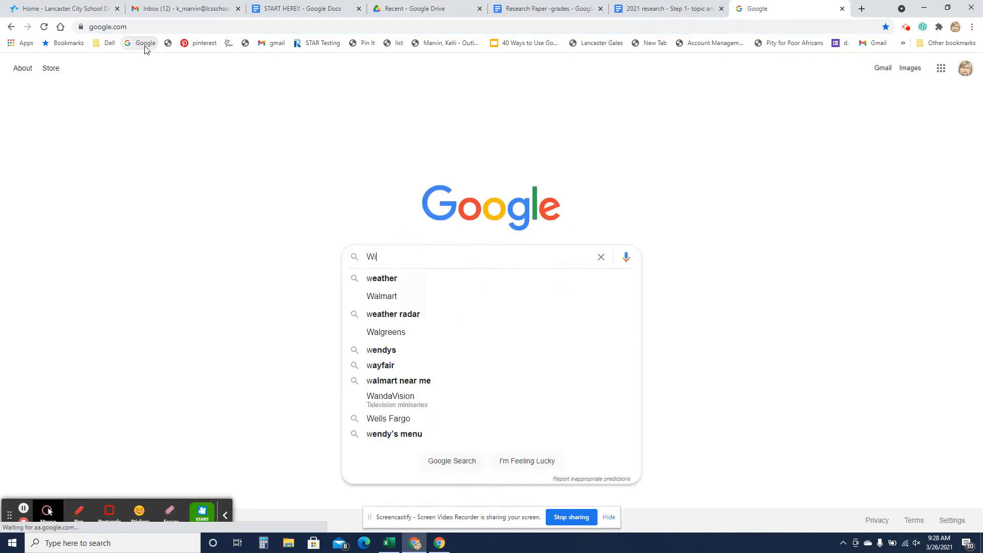
text(Wikipedia)
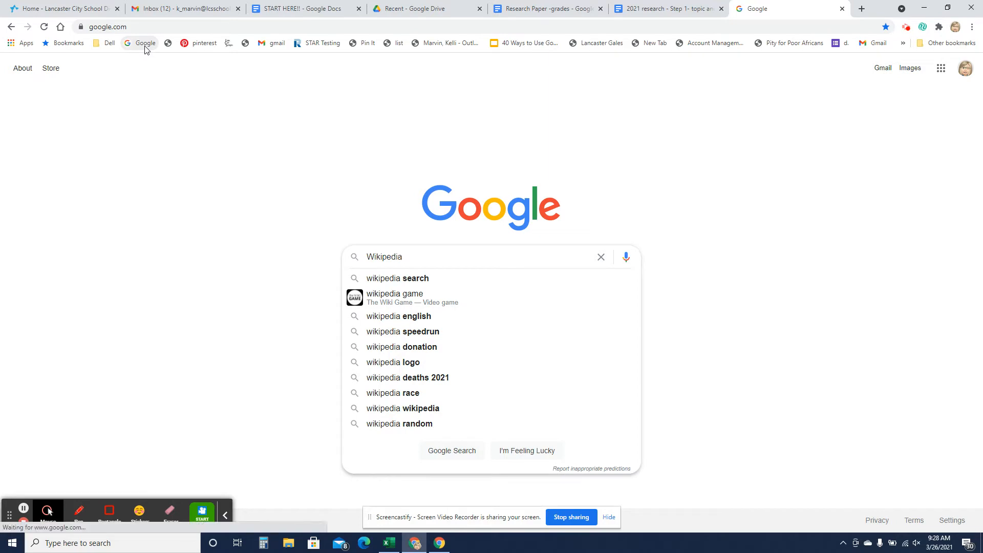
text(roller skating culture)
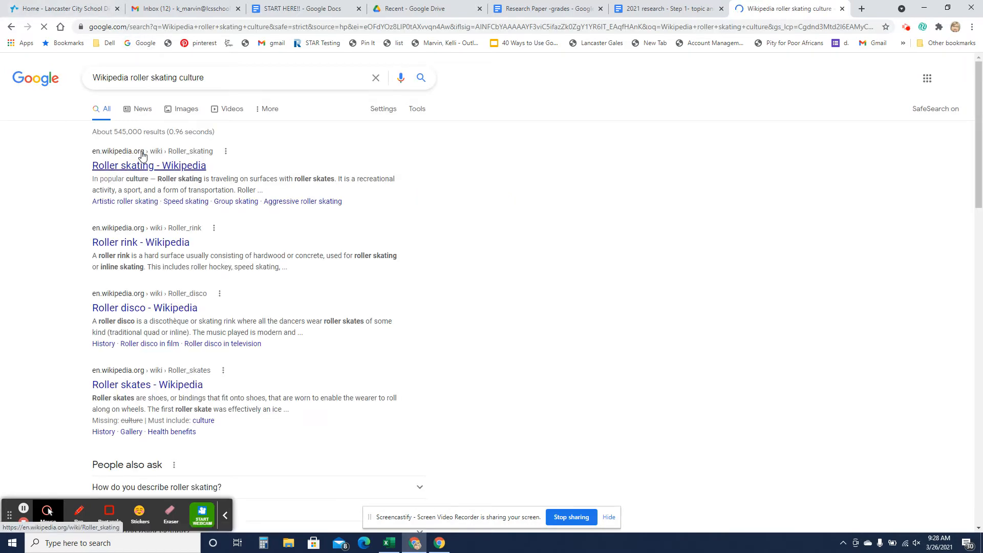
Open the Roller skating Wikipedia article and scroll down to its popular culture list
click(149, 165)
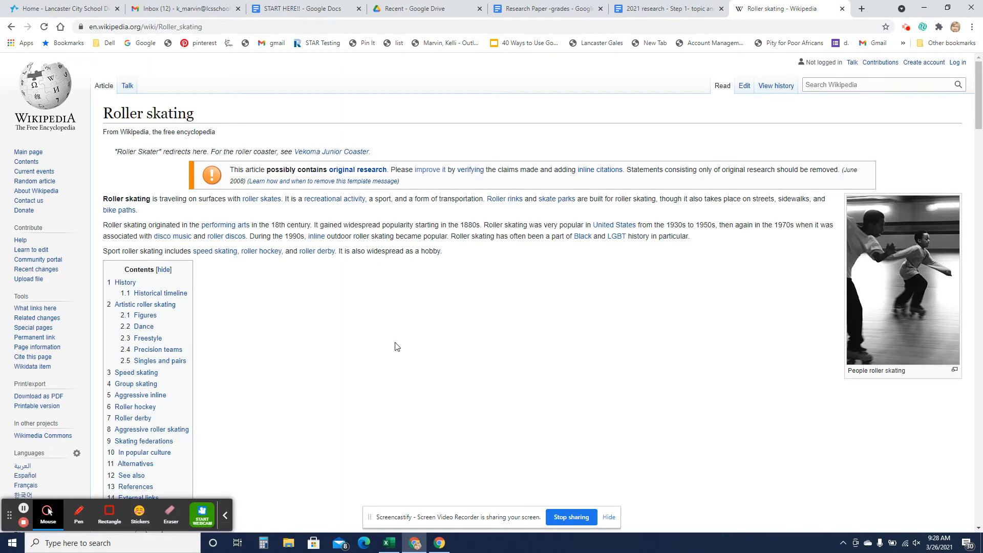
scroll(down, 3)
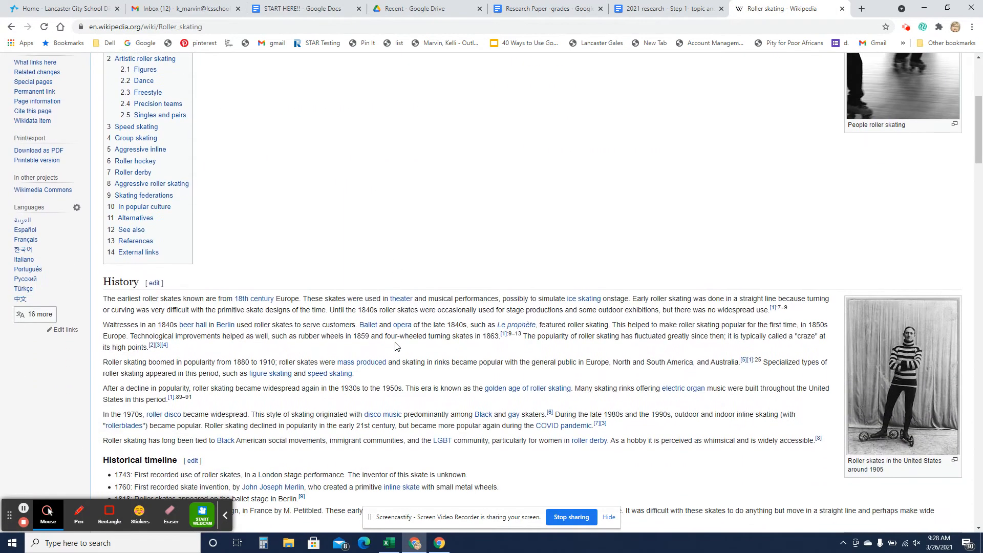
scroll(down, 3)
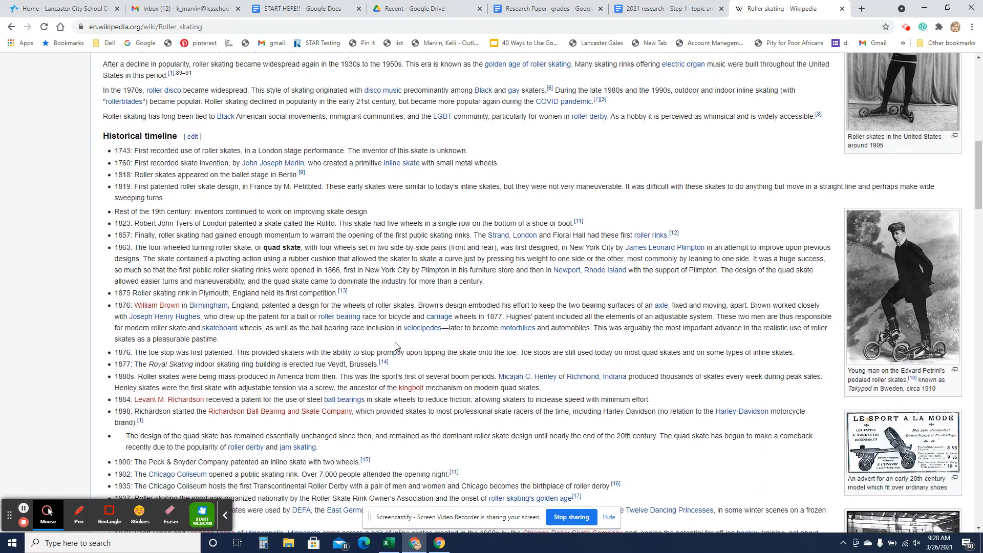
scroll(down, 3)
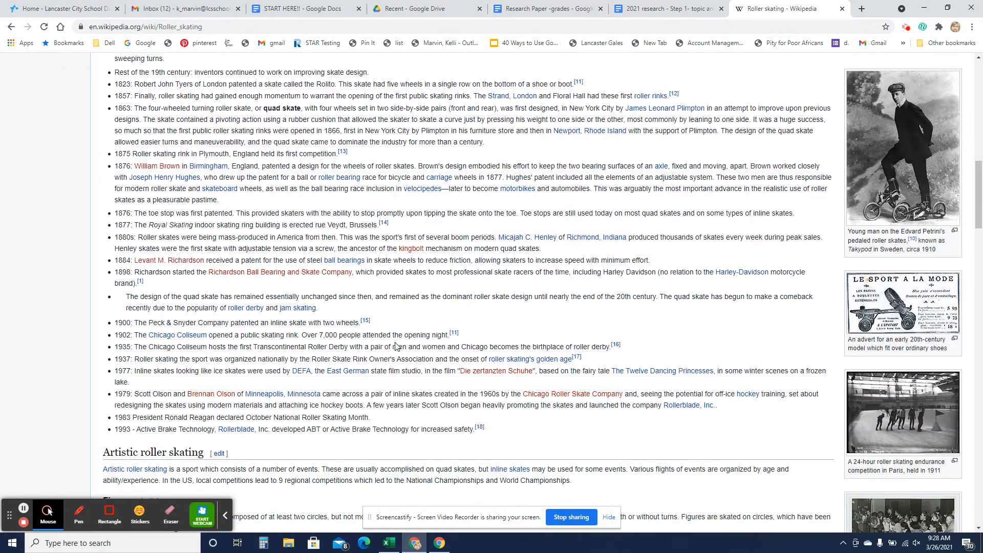
scroll(down, 3)
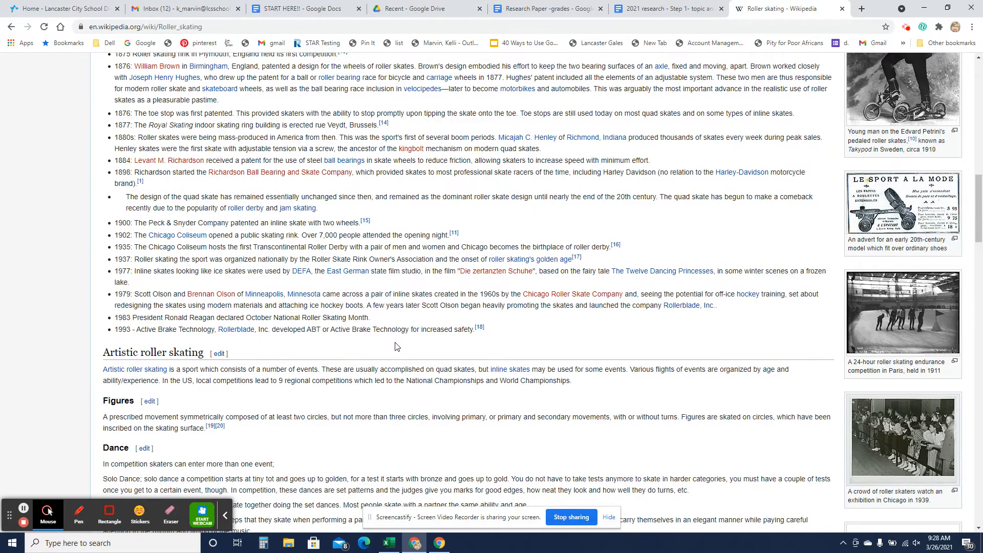
scroll(down, 3)
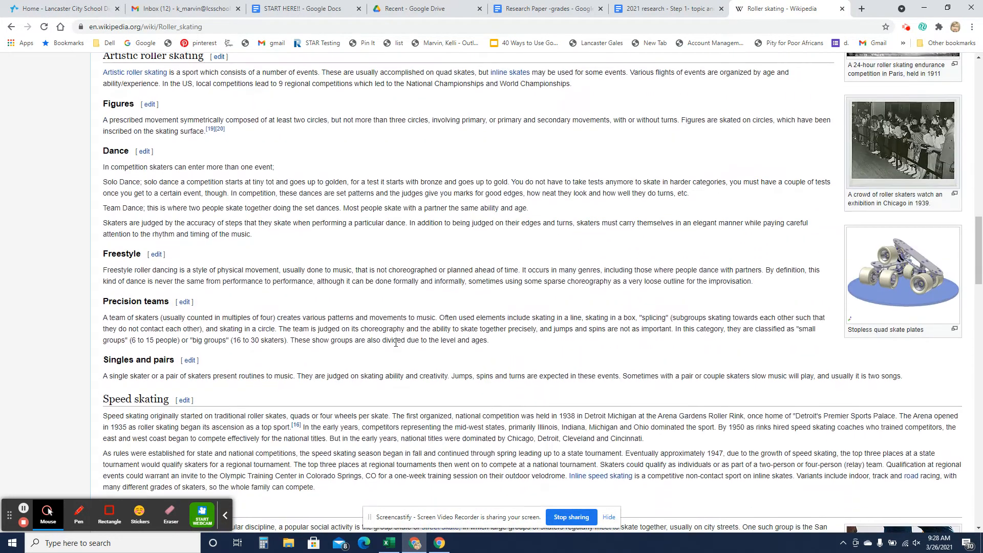
scroll(down, 3)
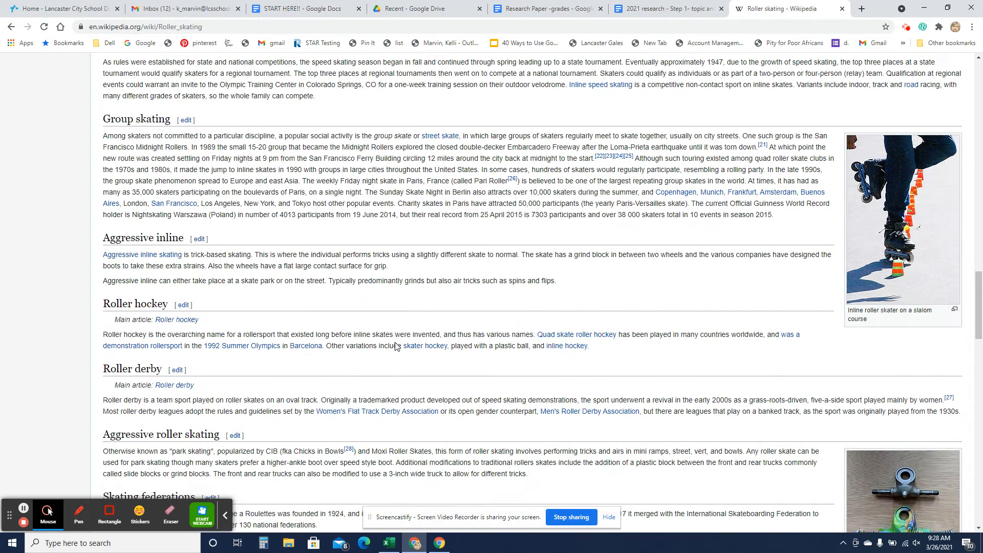
scroll(down, 3)
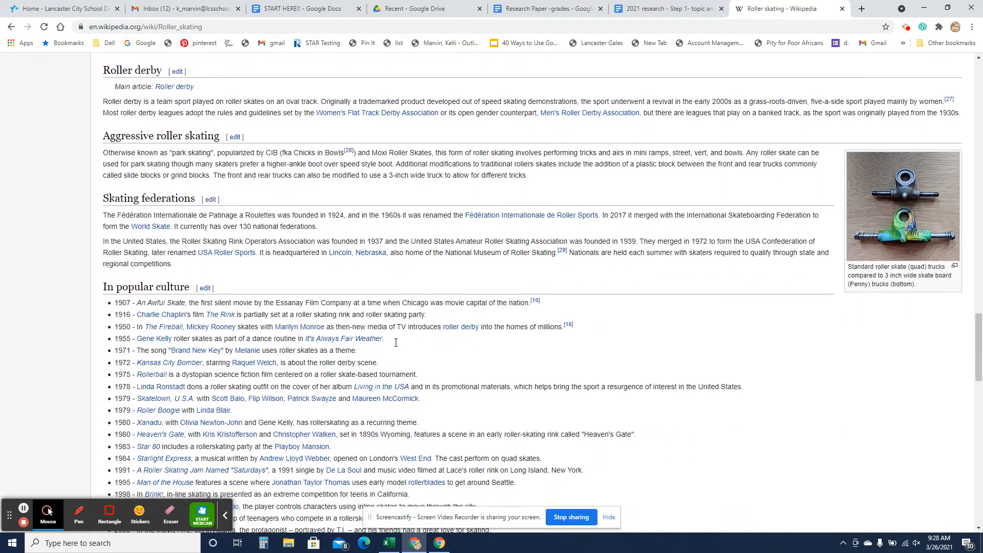
scroll(down, 3)
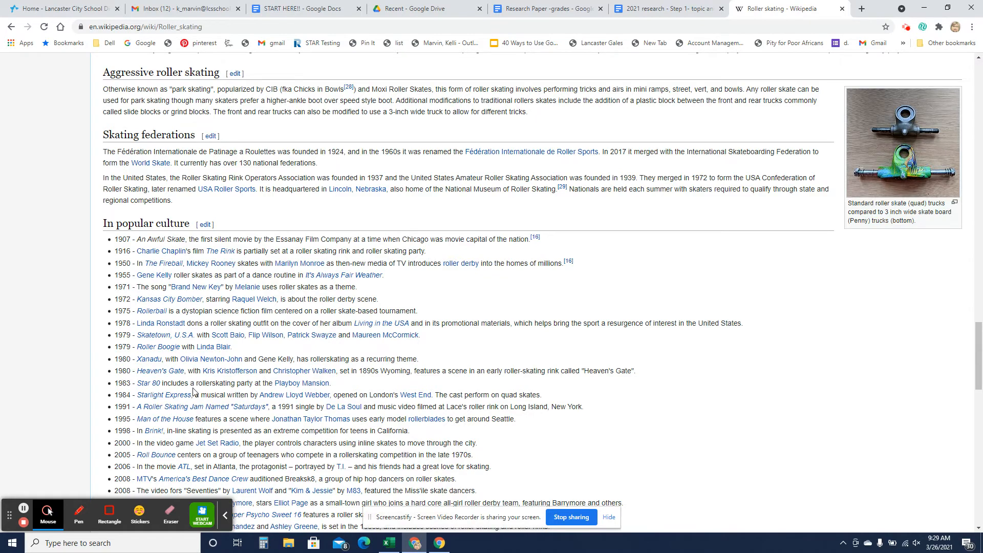
scroll(down, 3)
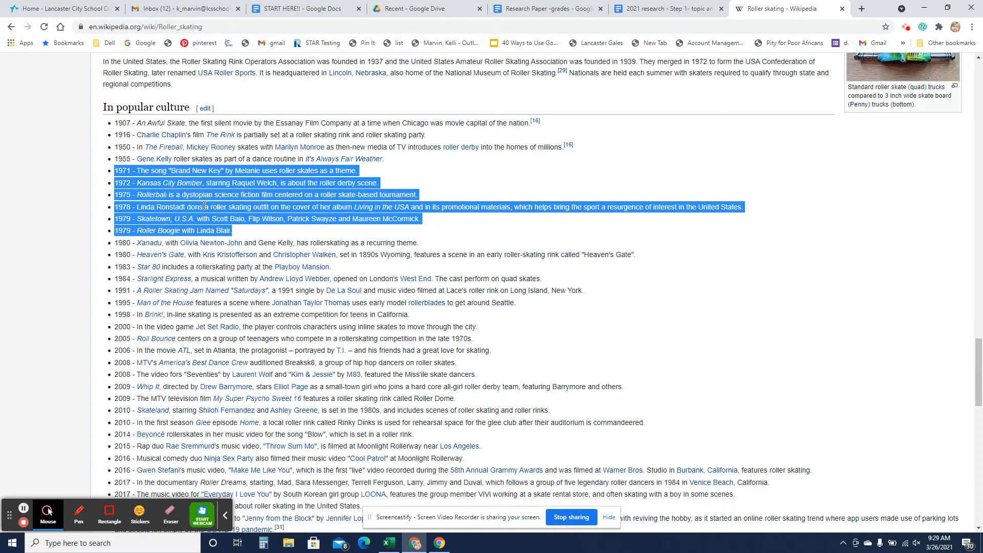
mouse_move(414, 231)
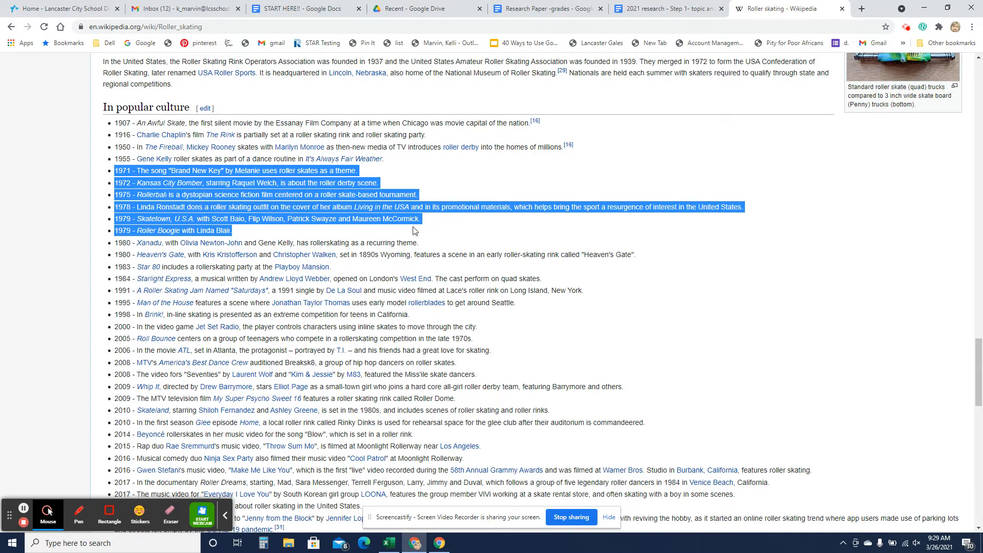
mouse_move(268, 232)
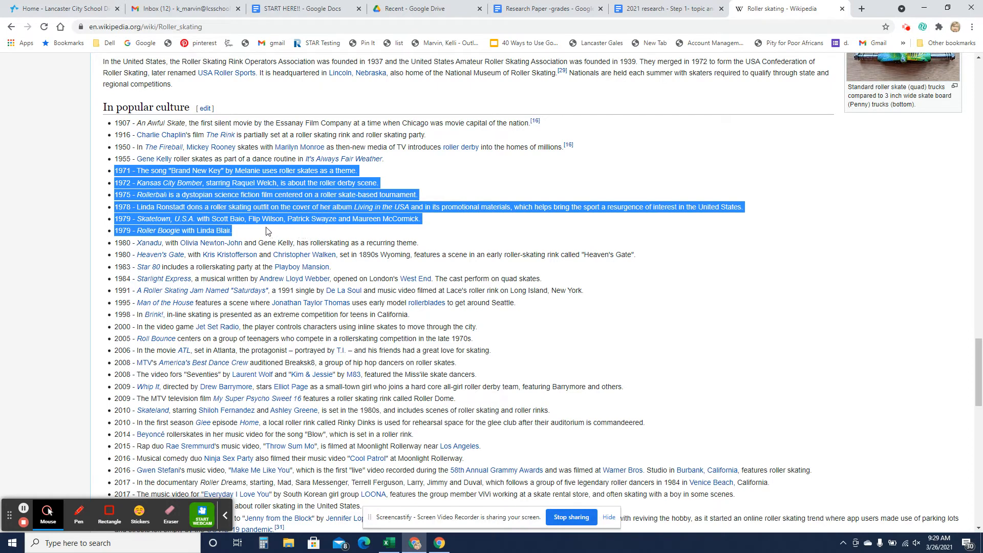
mouse_move(255, 233)
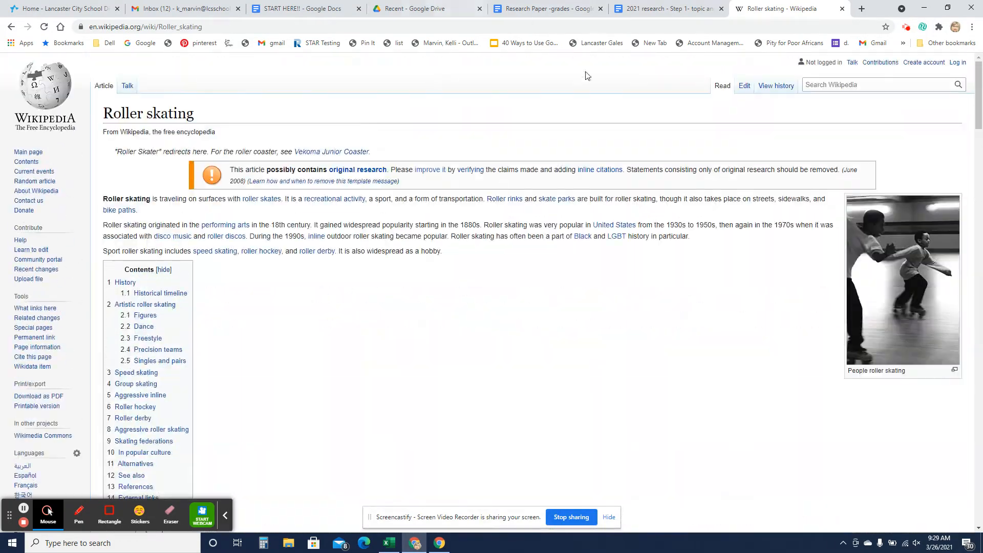
Search Wikipedia for 'Salem witch trials' and open that article after a misspelled first attempt
click(877, 85)
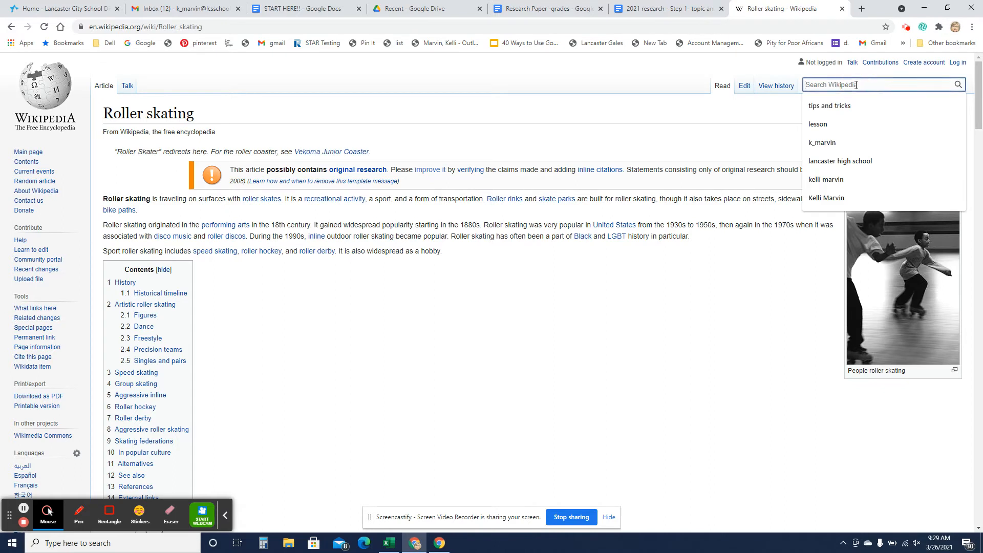
text(Salam)
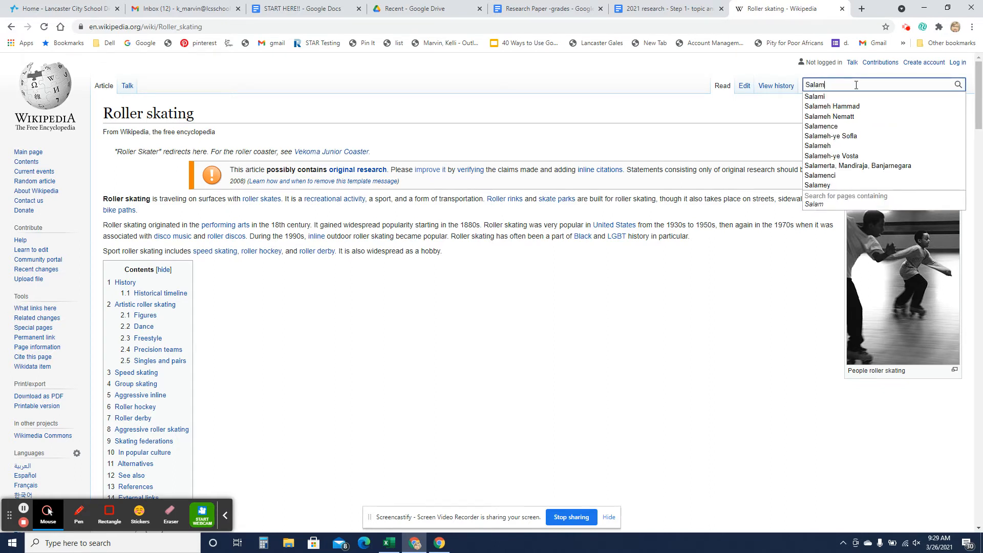
text(Salem With)
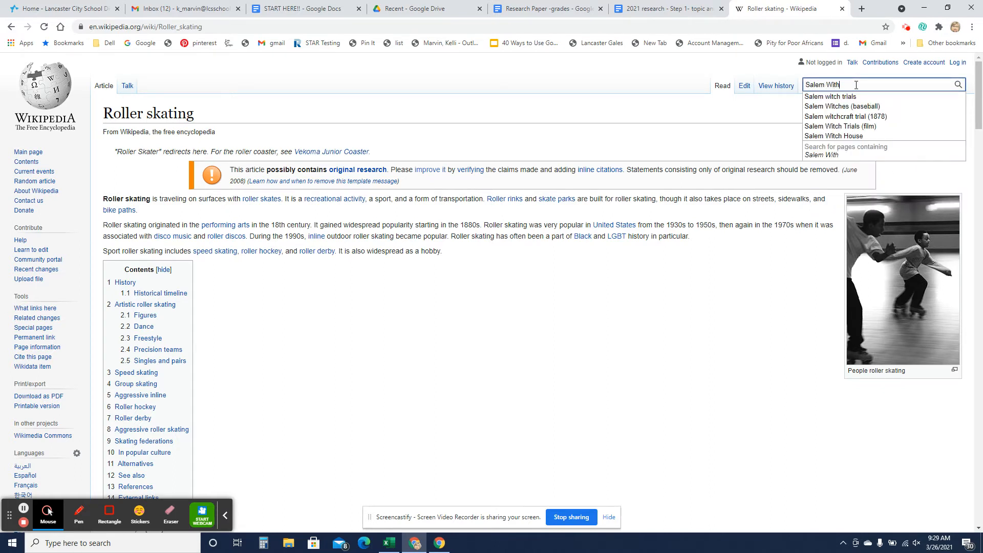
key(Backspace)
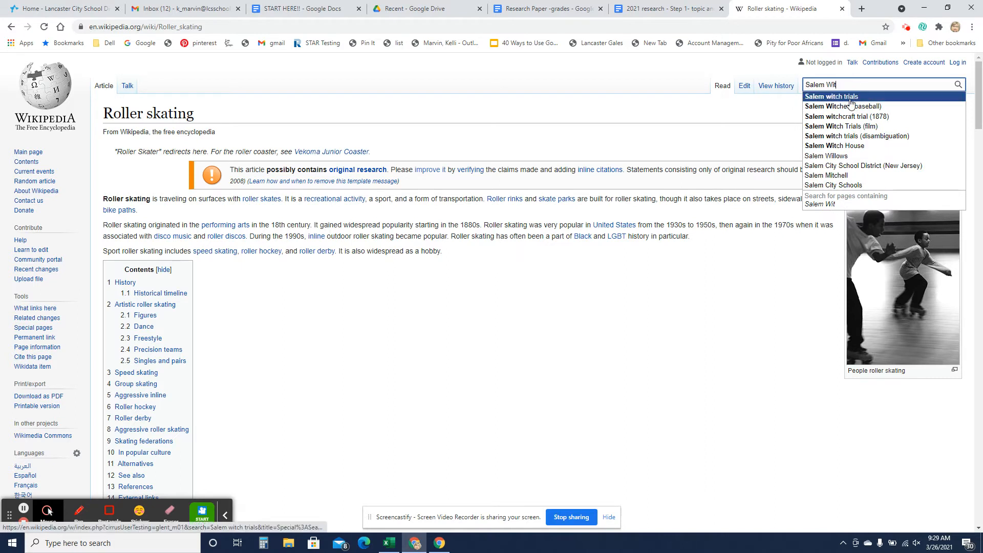
right_click(830, 96)
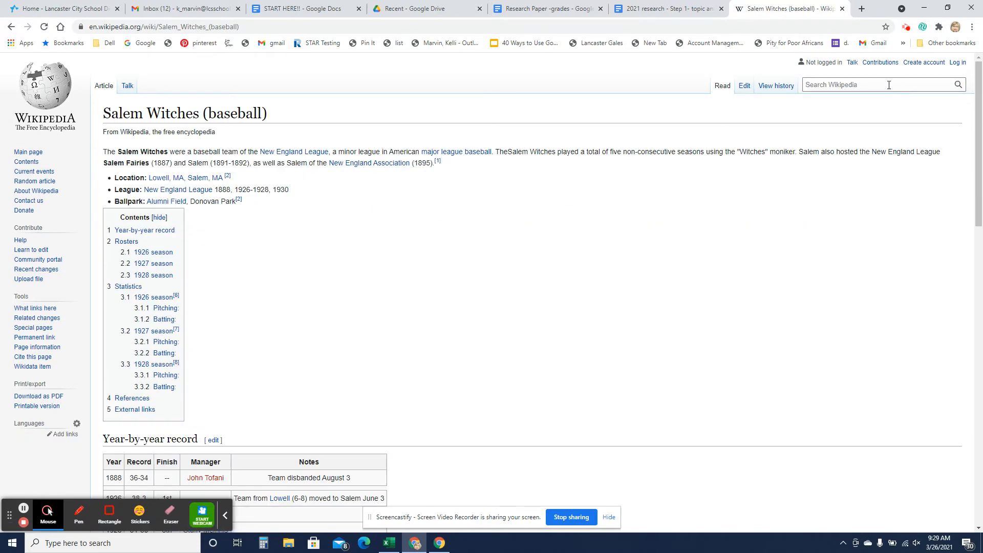
text(Salem witch)
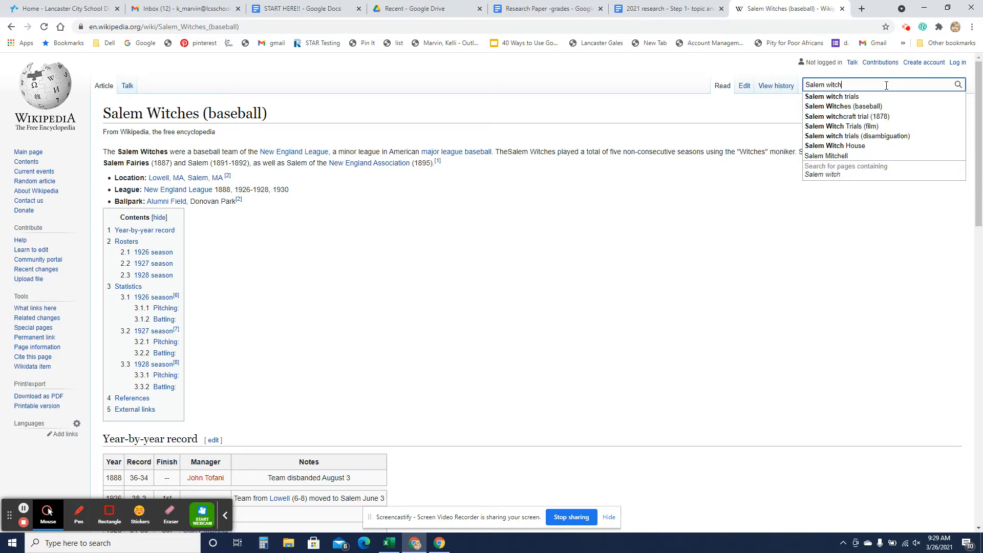
click(832, 97)
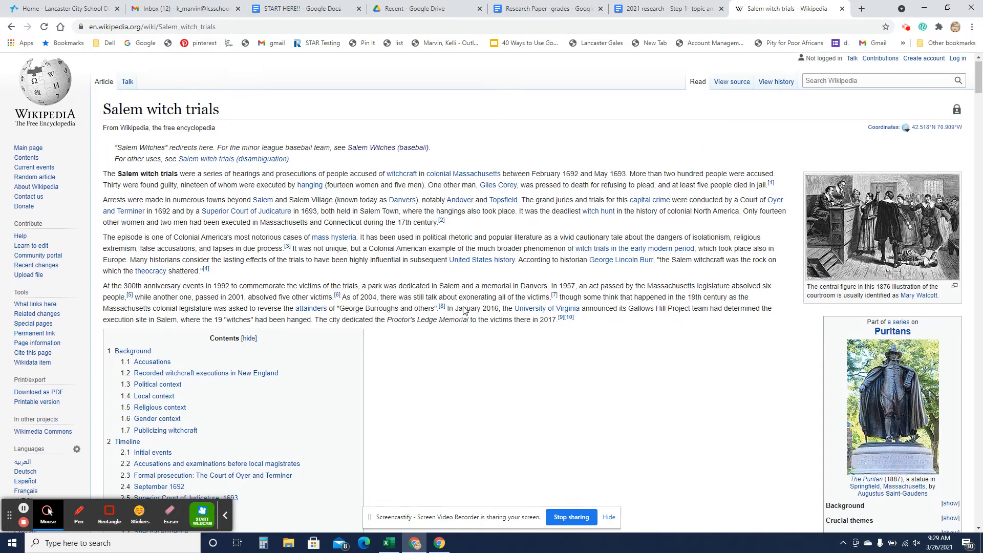
Skim down the Salem witch trials article, then close its Wikipedia tab
scroll(down, 3)
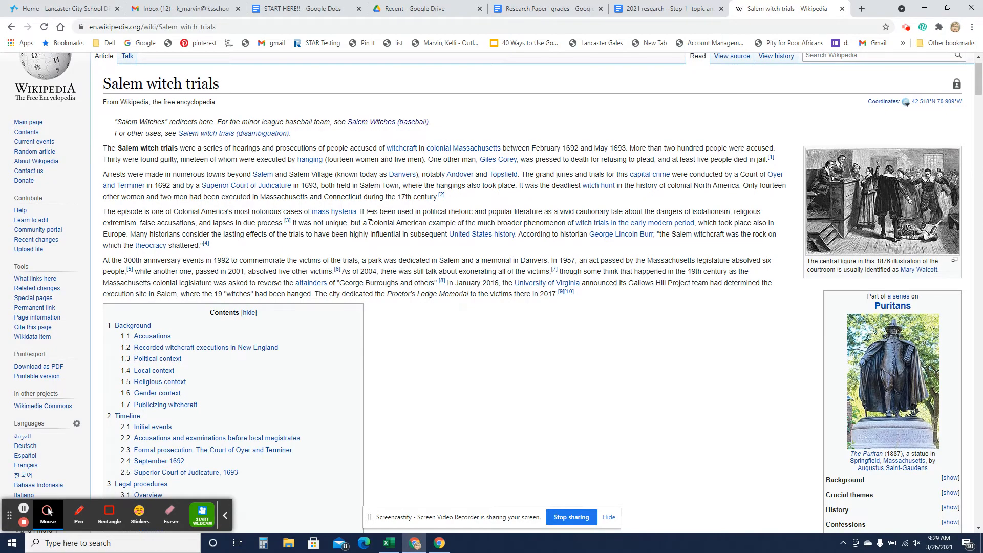
scroll(down, 3)
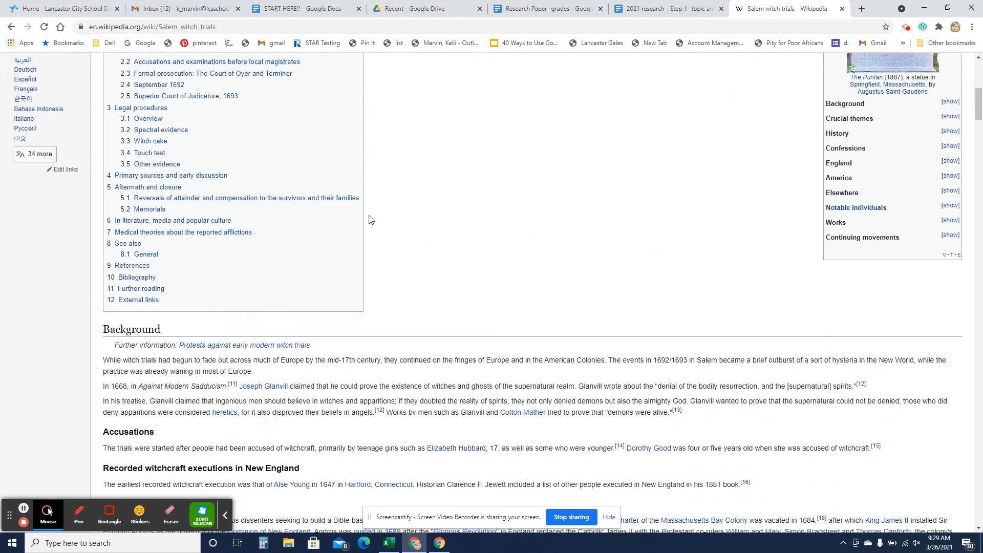
scroll(down, 3)
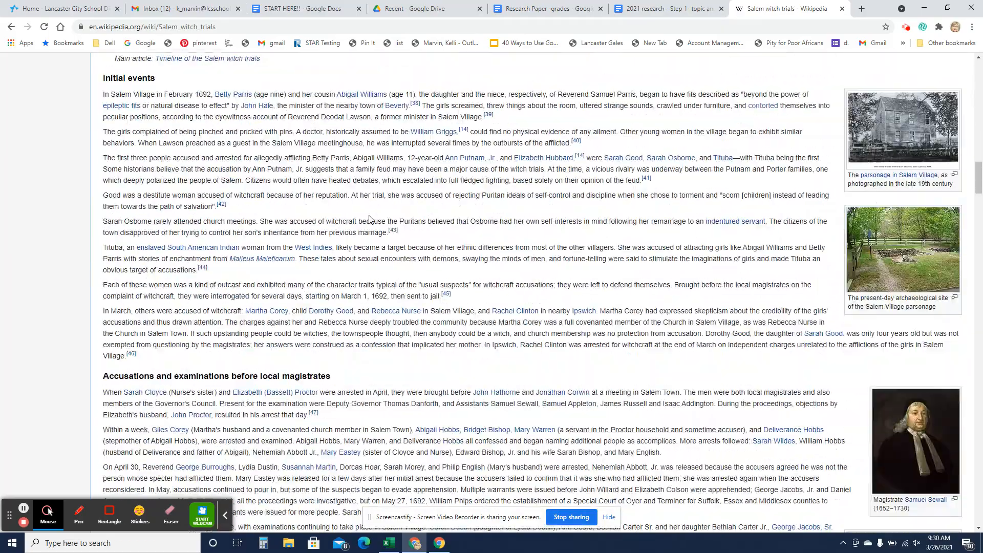
scroll(down, 3)
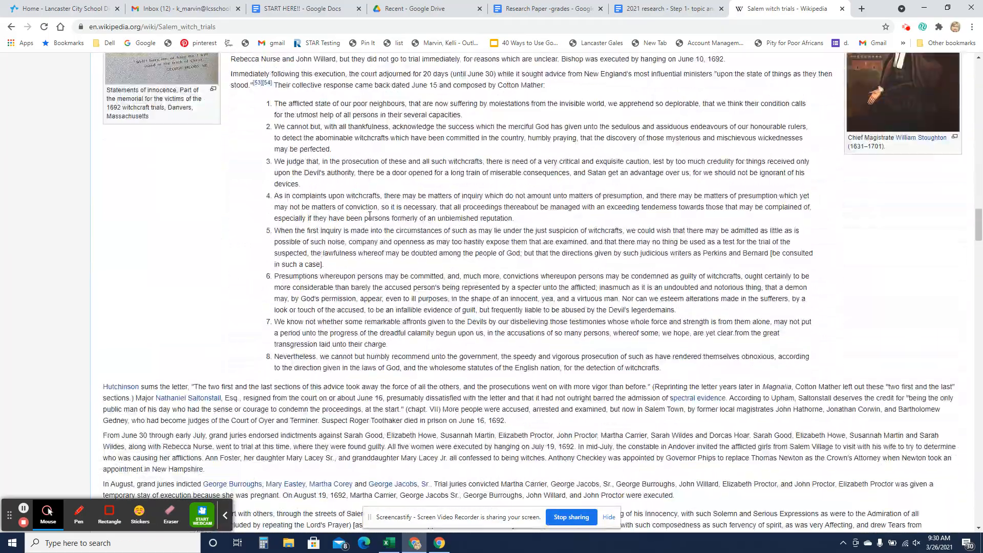
scroll(down, 3)
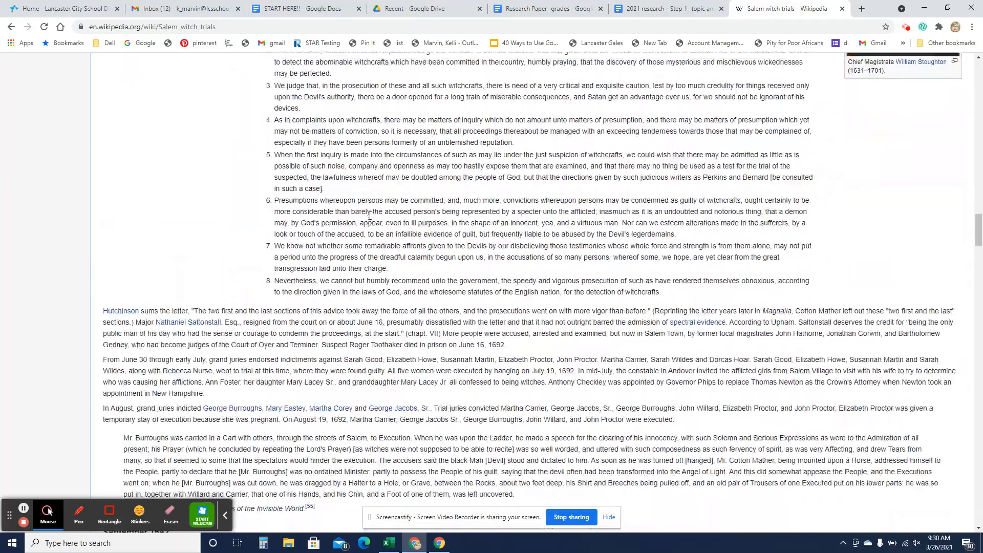
scroll(down, 3)
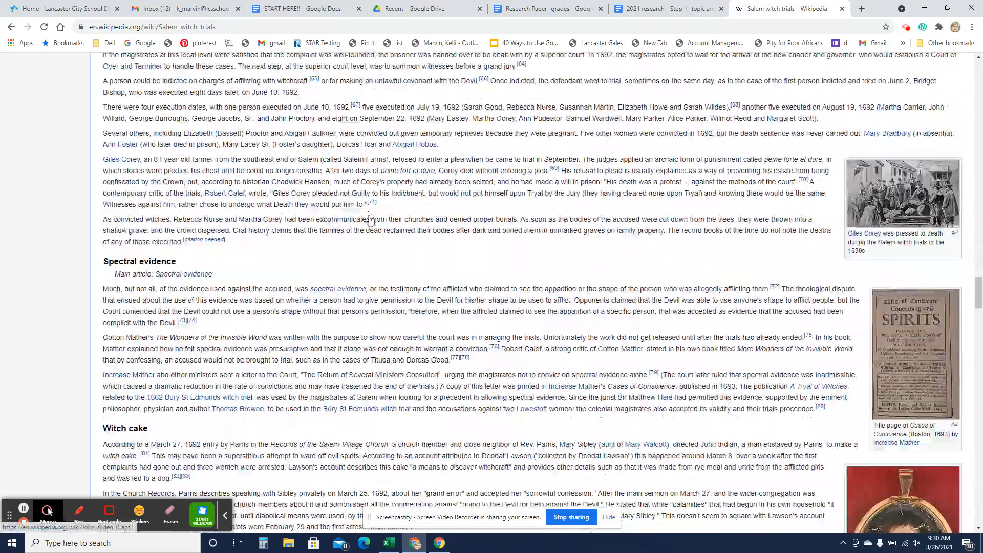
scroll(down, 3)
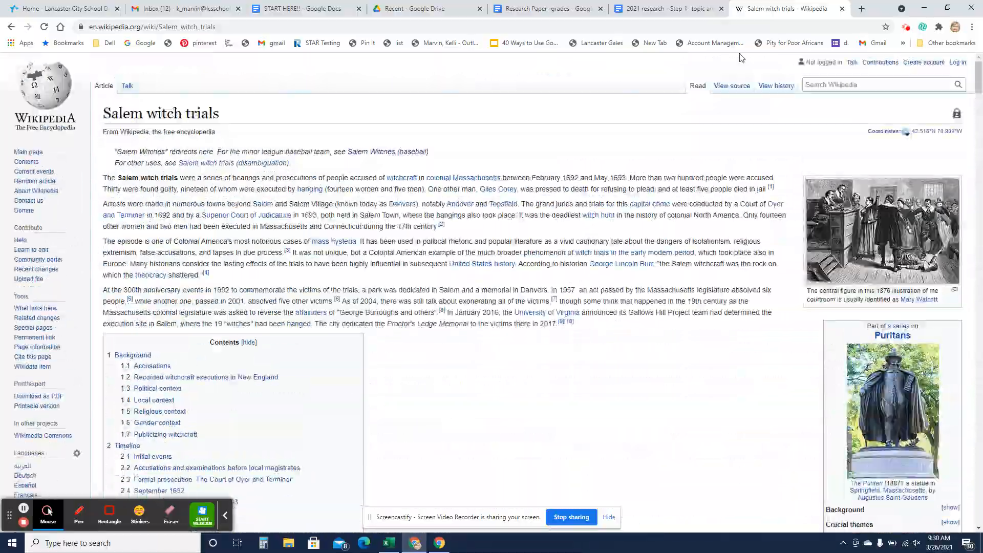
click(668, 8)
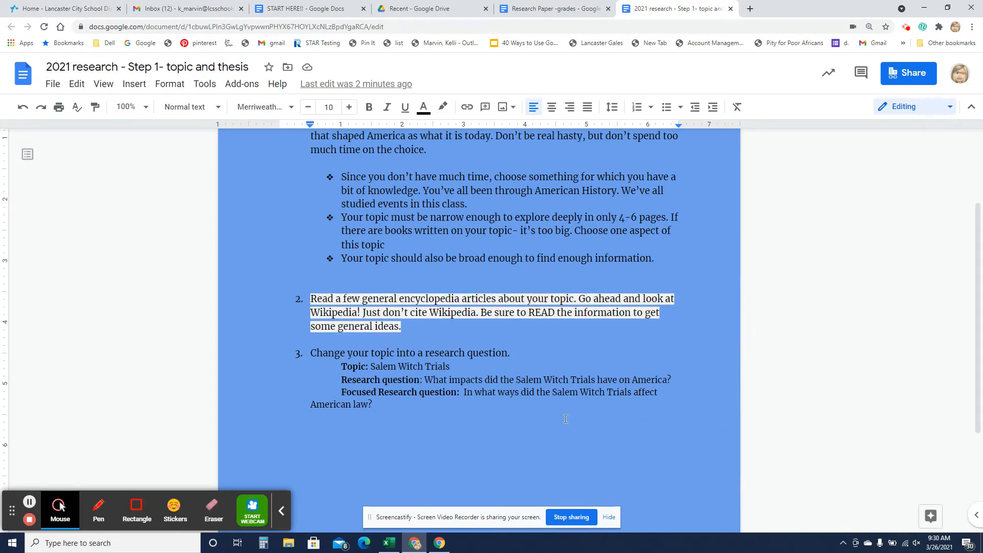
scroll(down, 3)
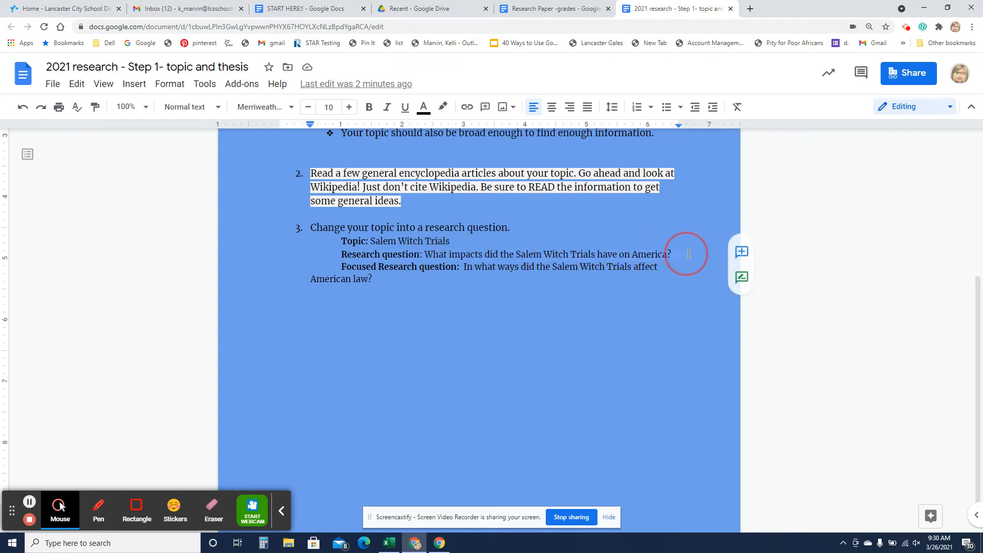
Apply a light highlight colour to the Salem Witch Trials research question lines
click(443, 106)
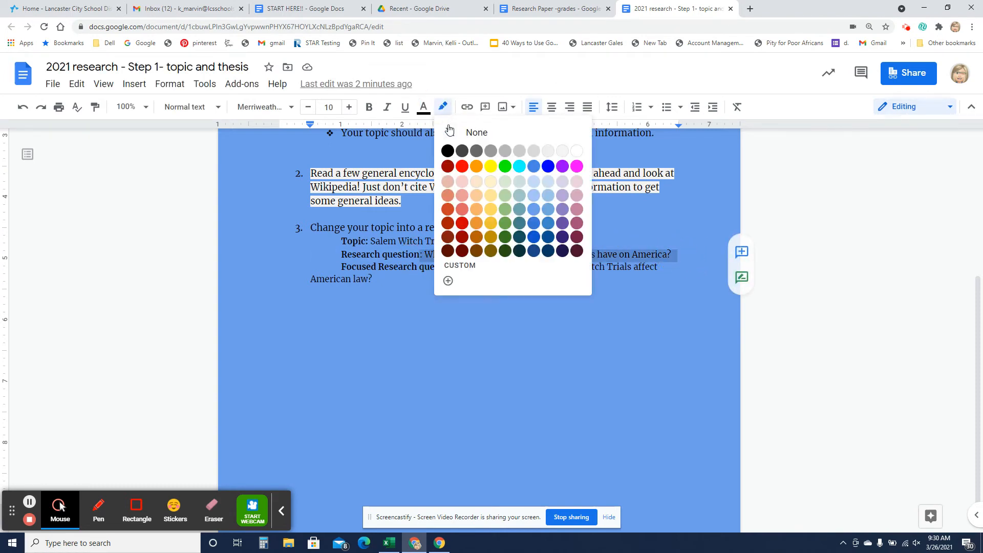
click(476, 132)
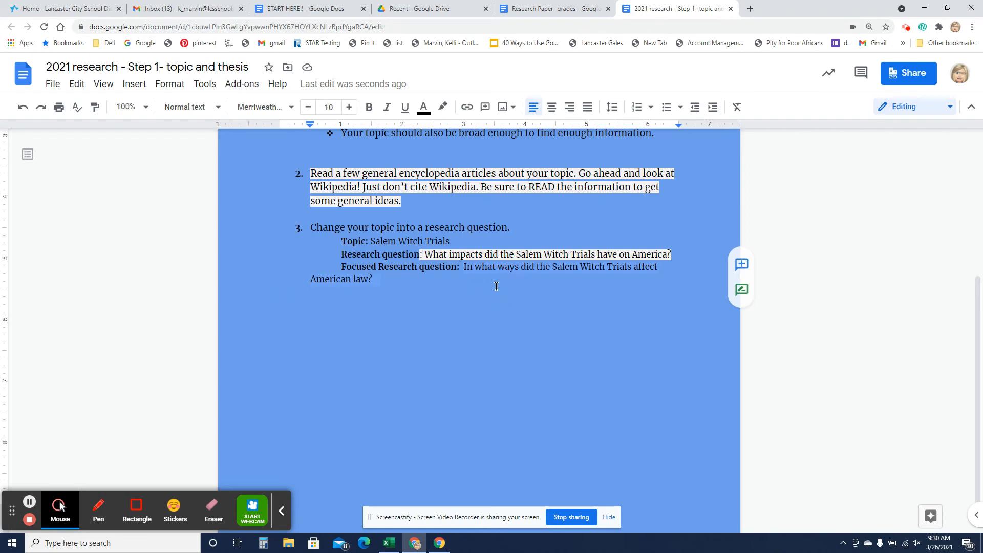
click(443, 107)
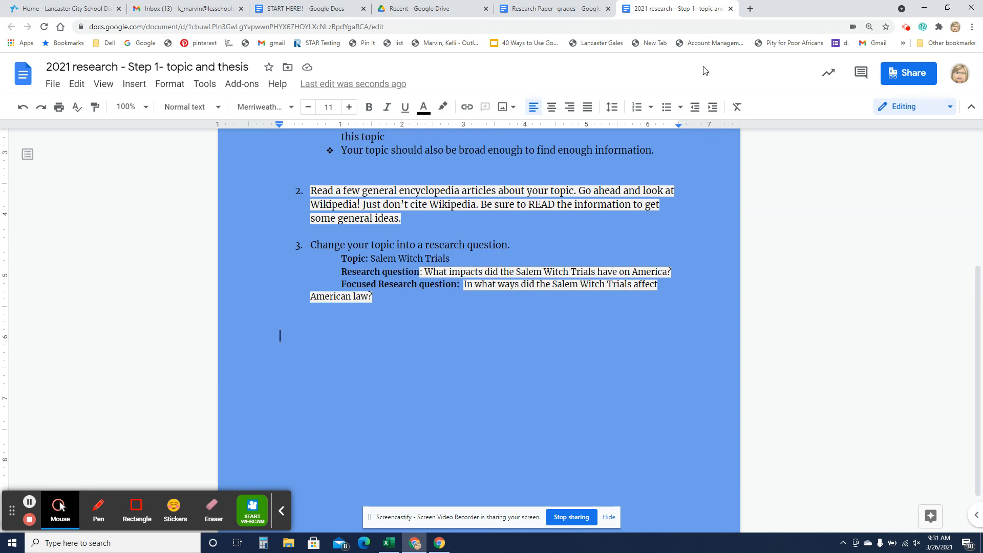
mouse_move(795, 42)
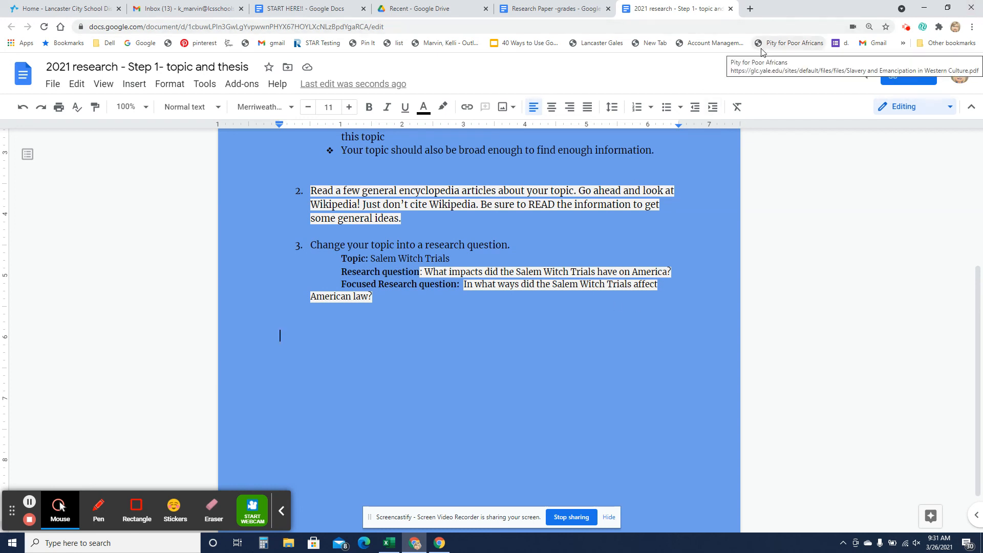